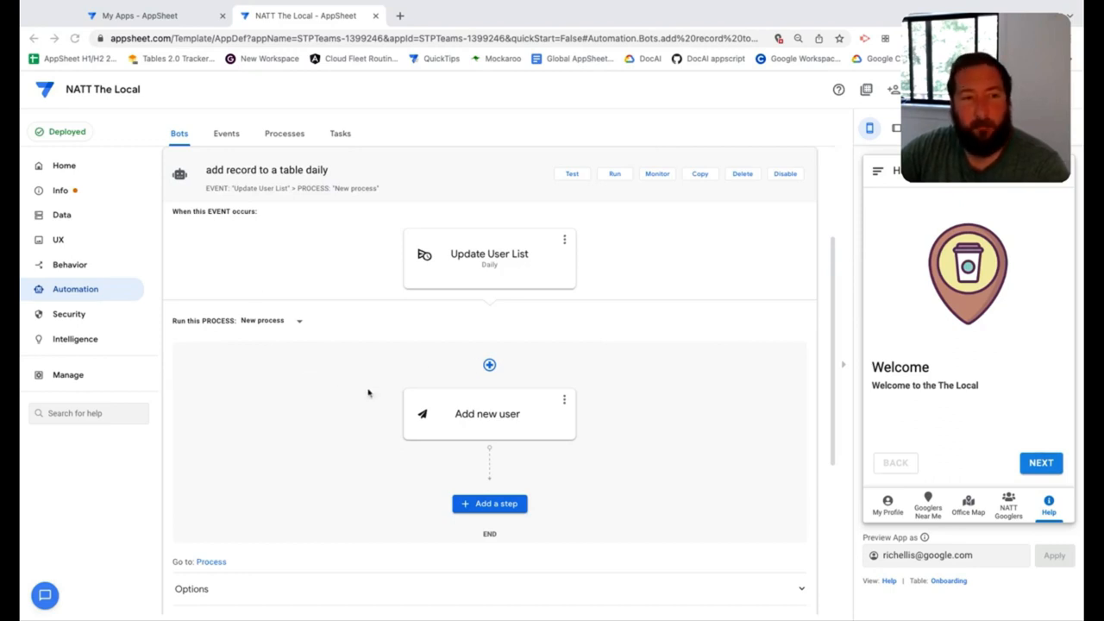
mouse_move(534, 341)
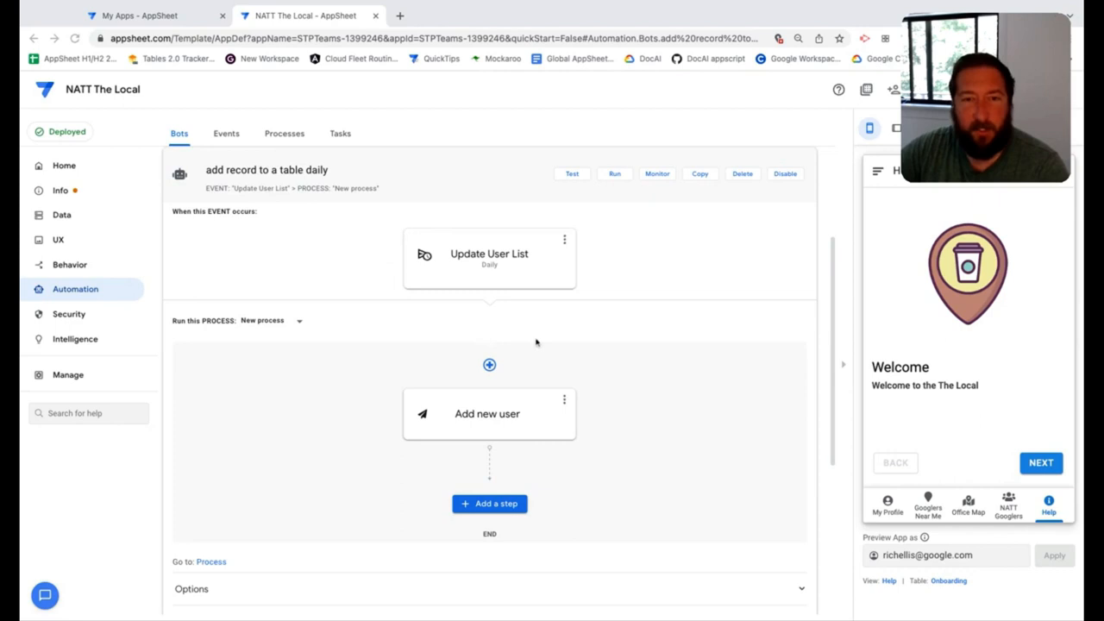
mouse_move(86, 361)
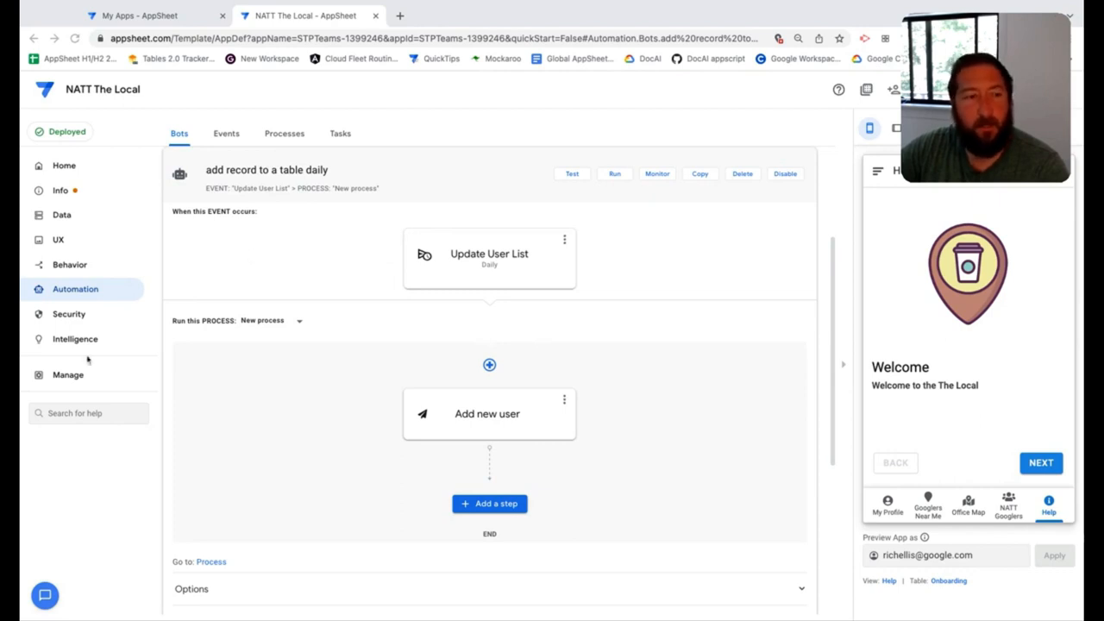
Go to the app's Manage area showing its deployment options
click(68, 374)
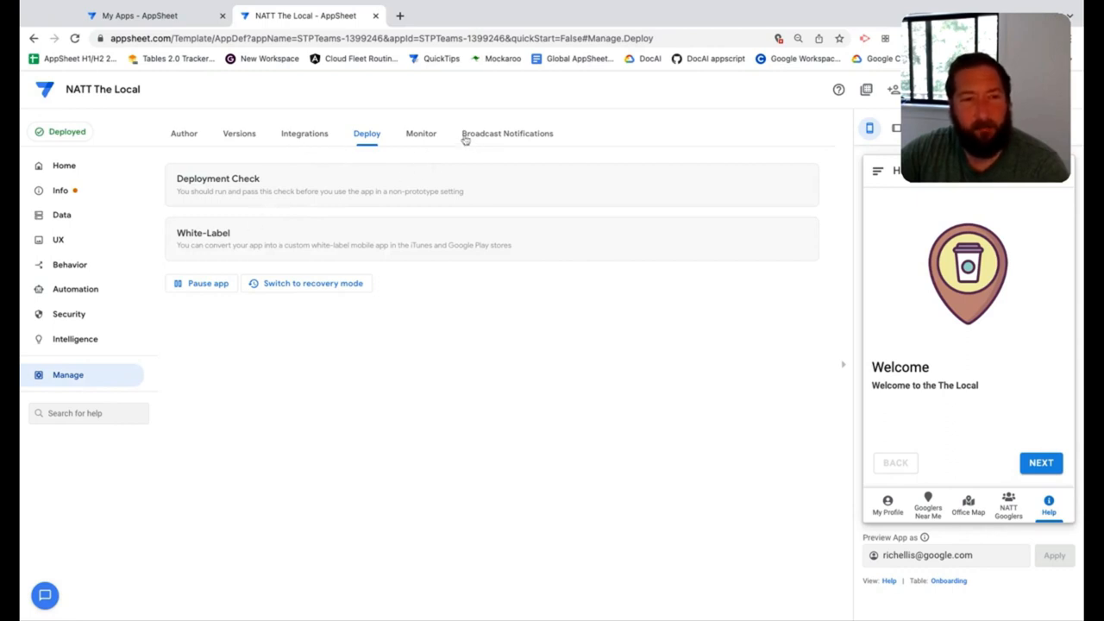
Show the Monitor options with Audit History and Automation Monitor sections expanded
click(421, 132)
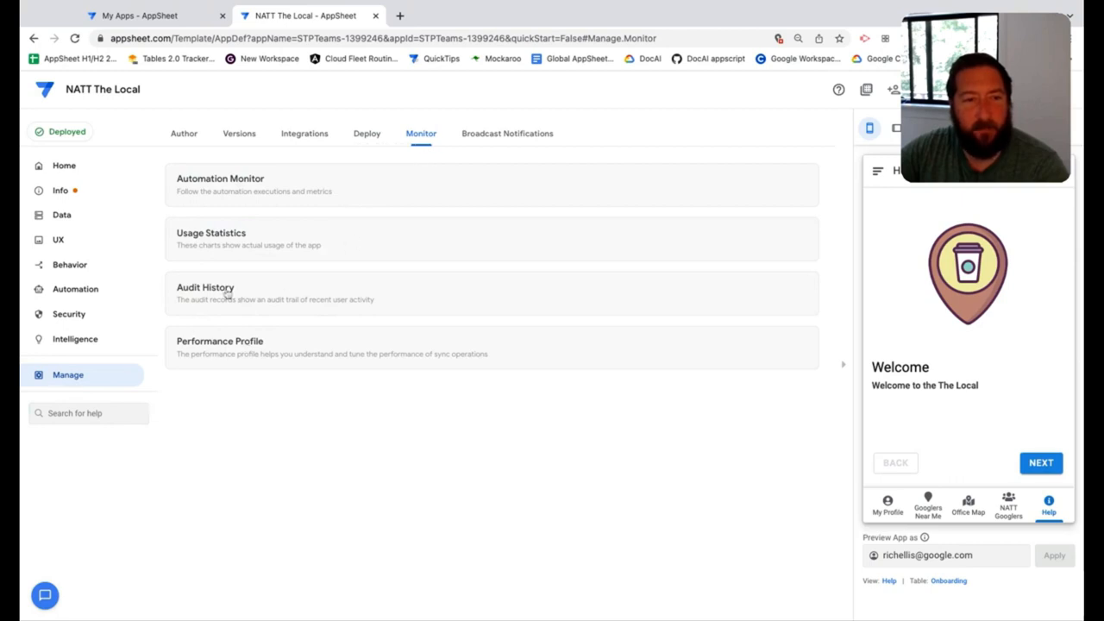
click(205, 287)
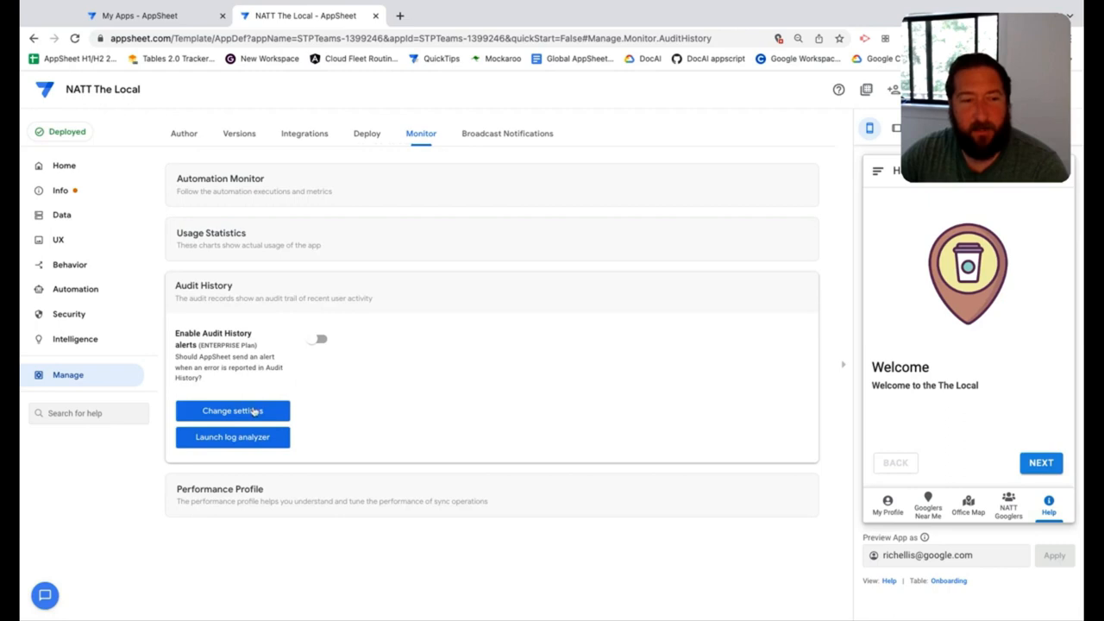
mouse_move(233, 391)
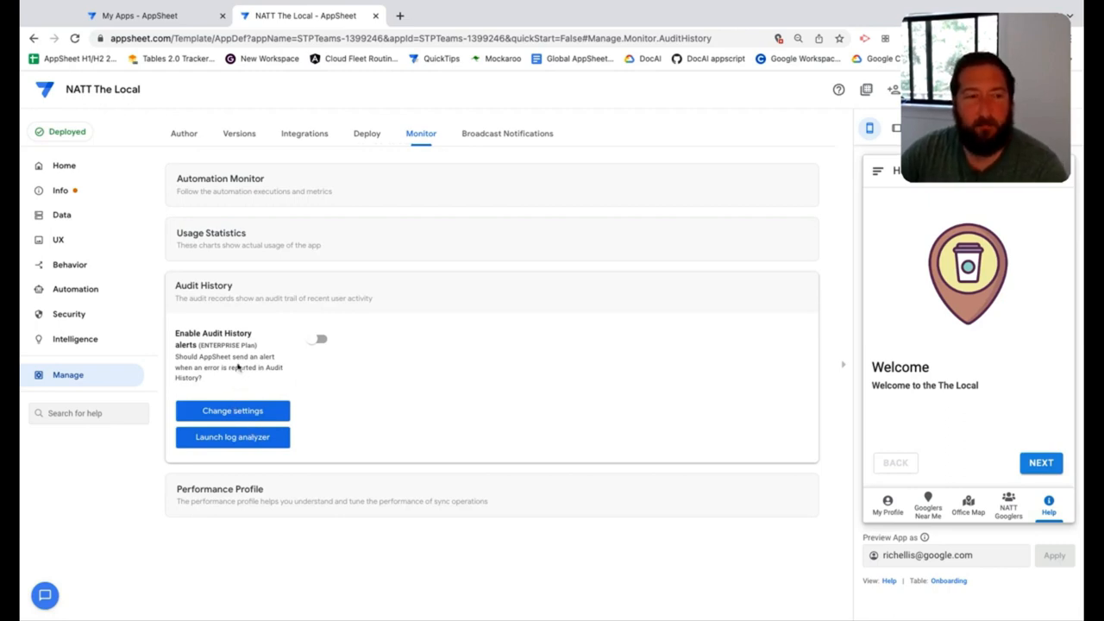
mouse_move(245, 324)
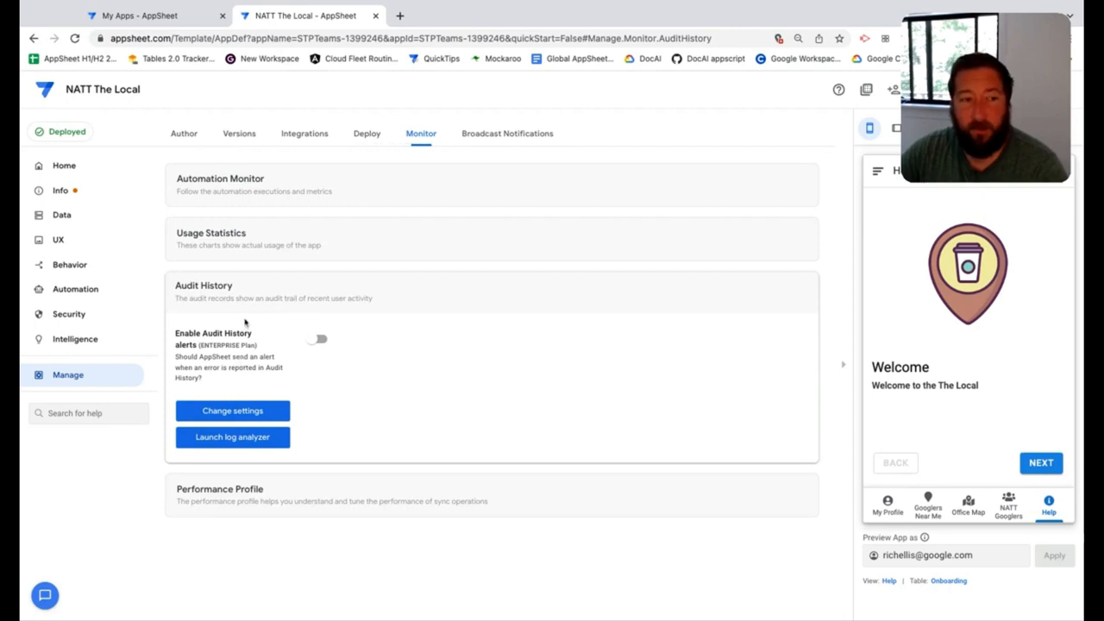
click(219, 176)
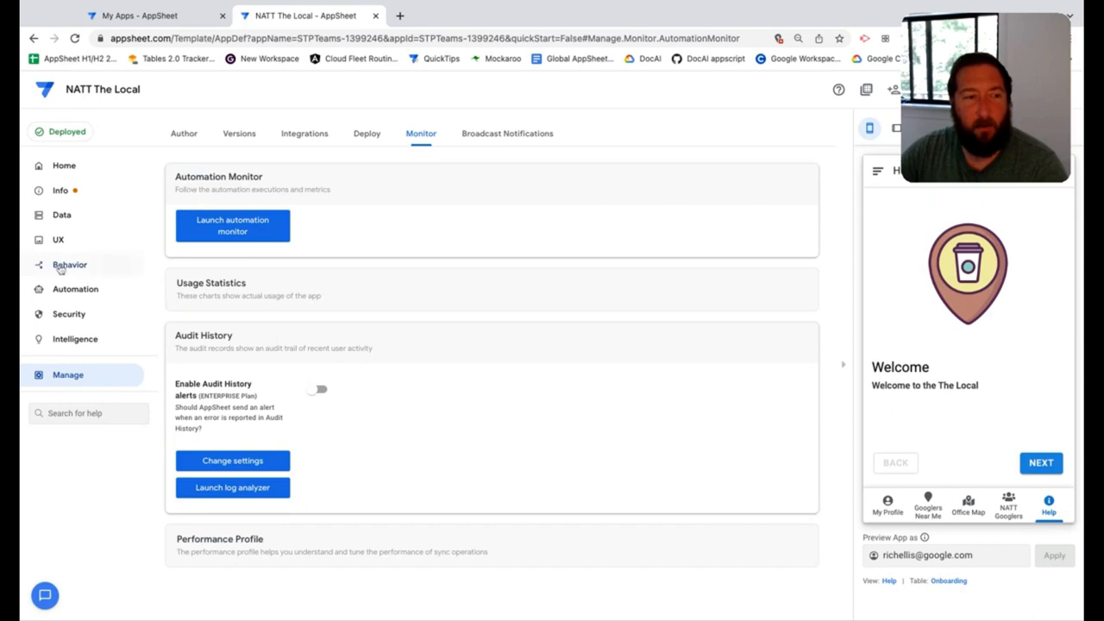
Return to the daily add-record bot and launch its Monitoring dashboard
click(76, 289)
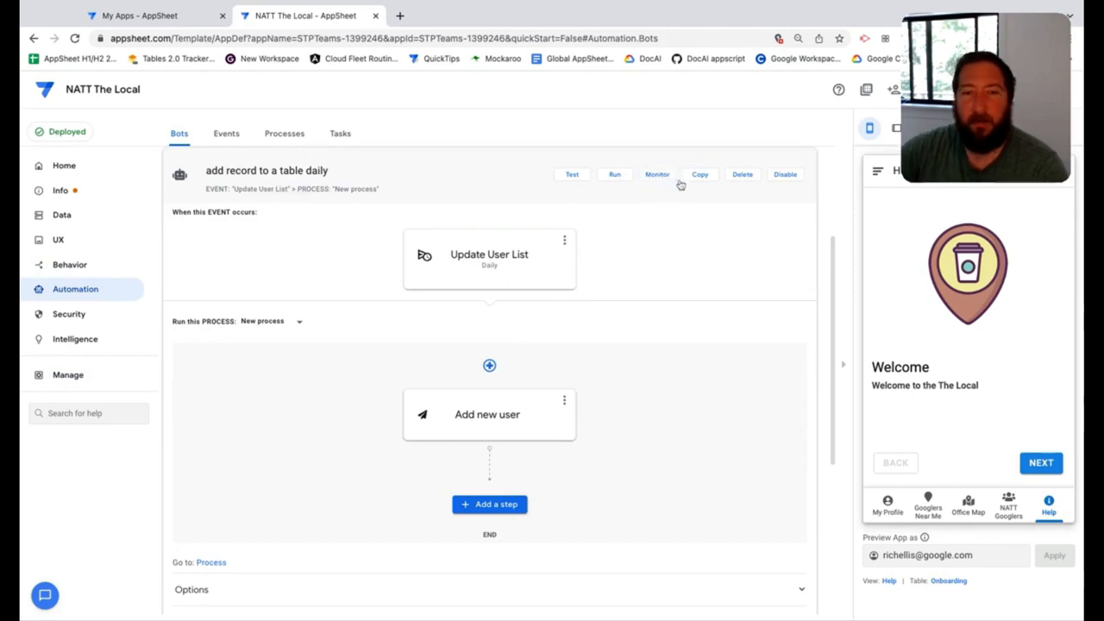
click(400, 16)
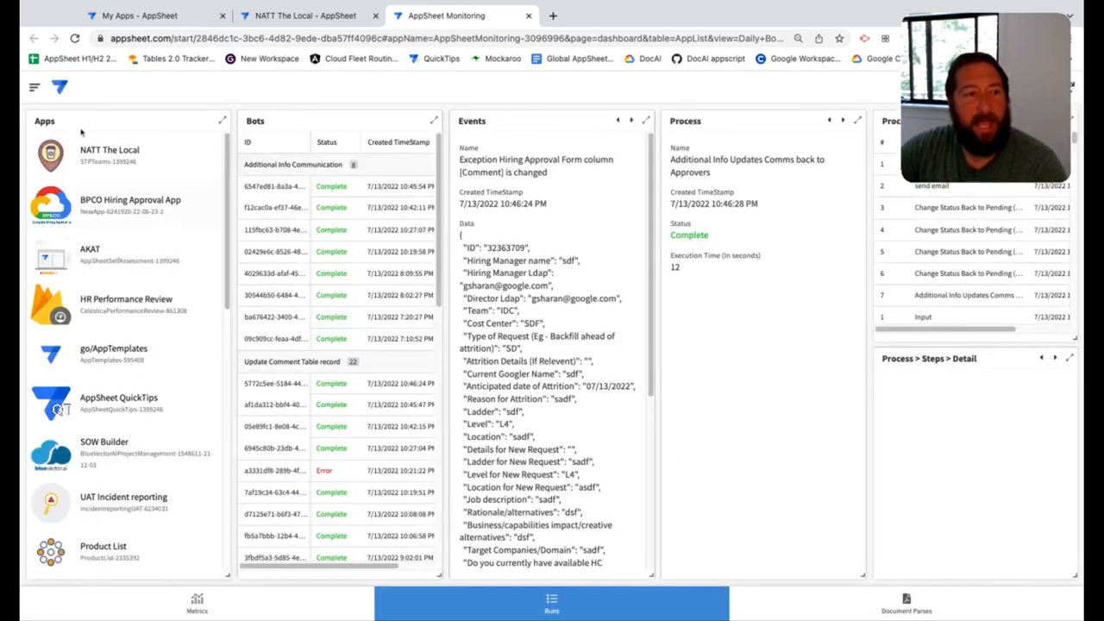
mouse_move(214, 593)
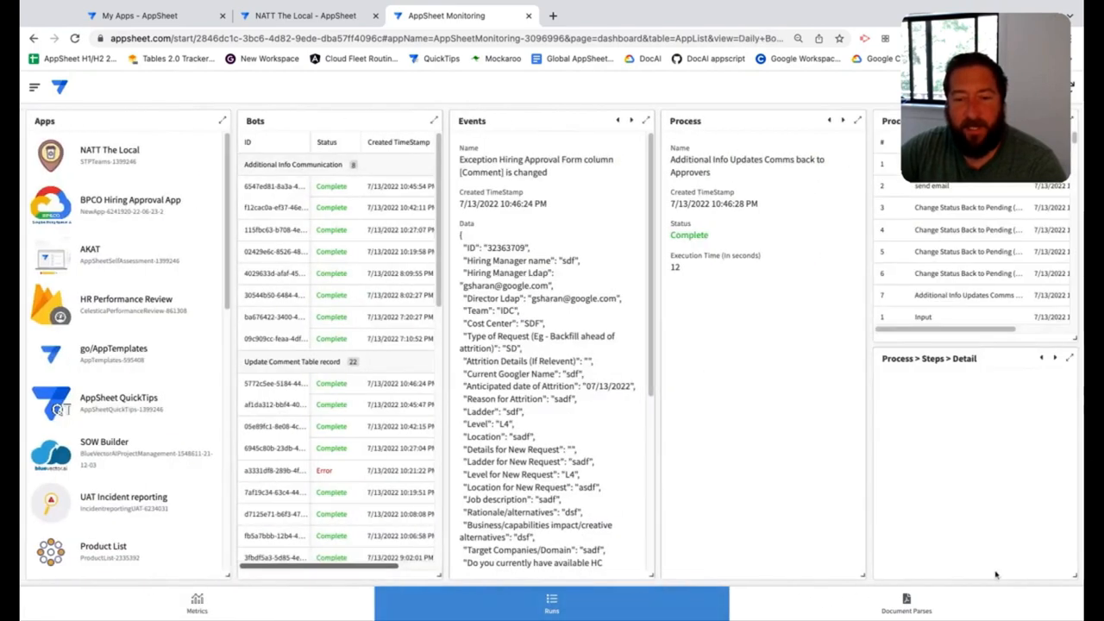
Switch to the Metrics charts of bot status and completion time
click(197, 604)
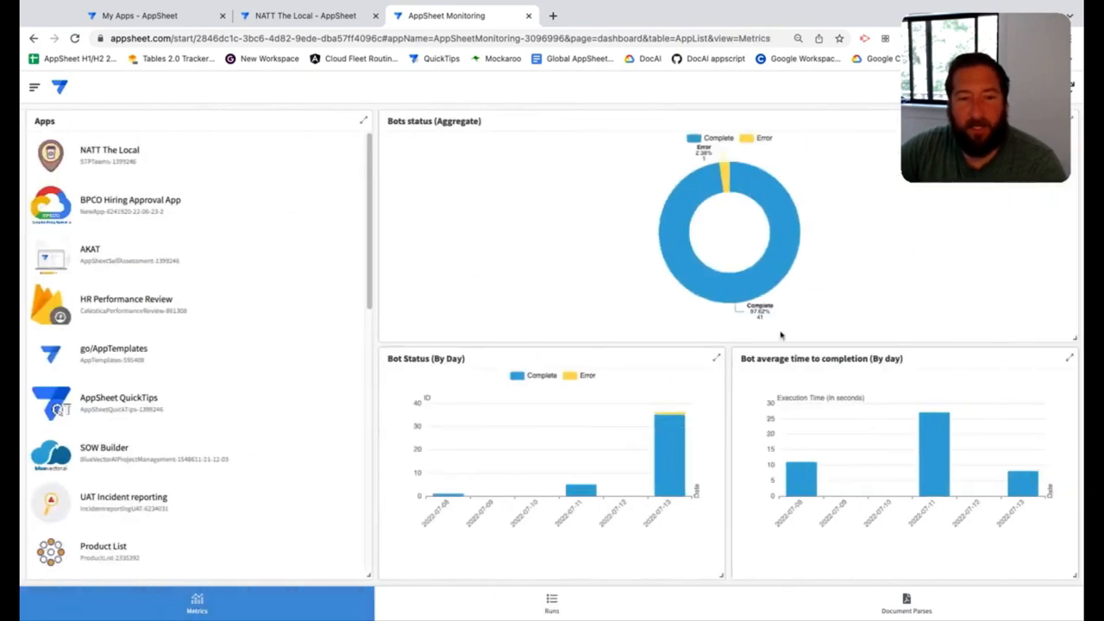
mouse_move(728, 181)
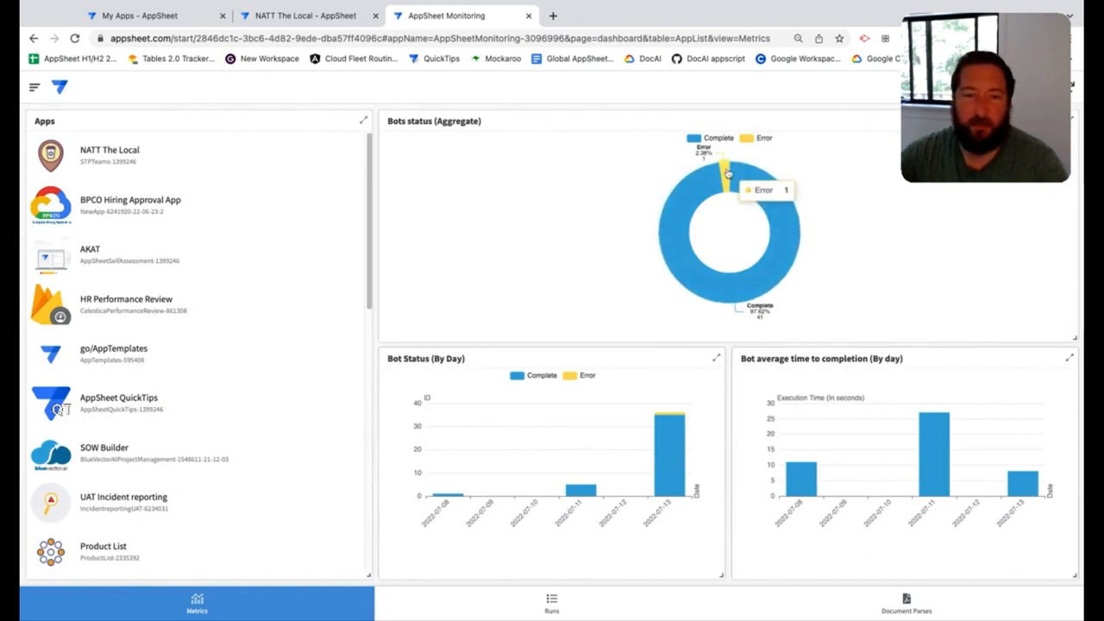
mouse_move(593, 507)
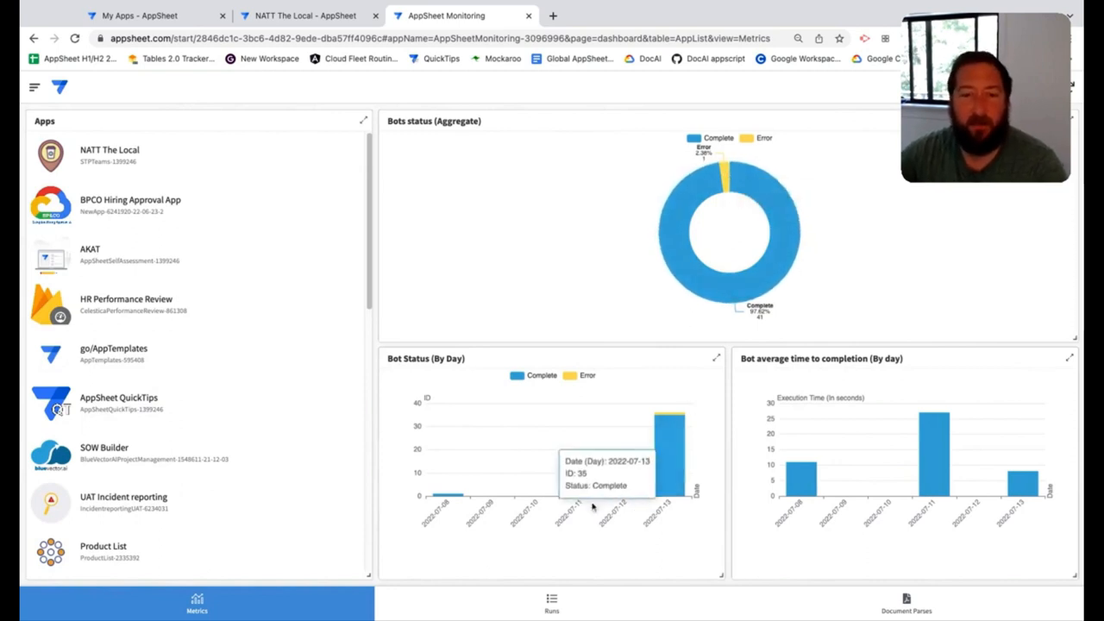
mouse_move(768, 407)
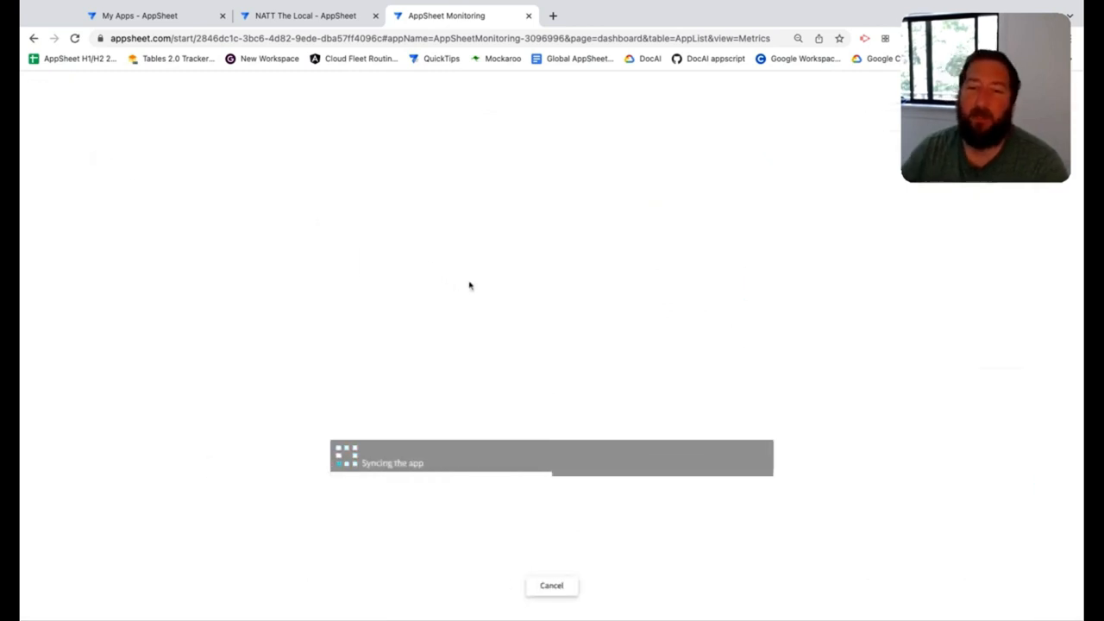
mouse_move(528, 383)
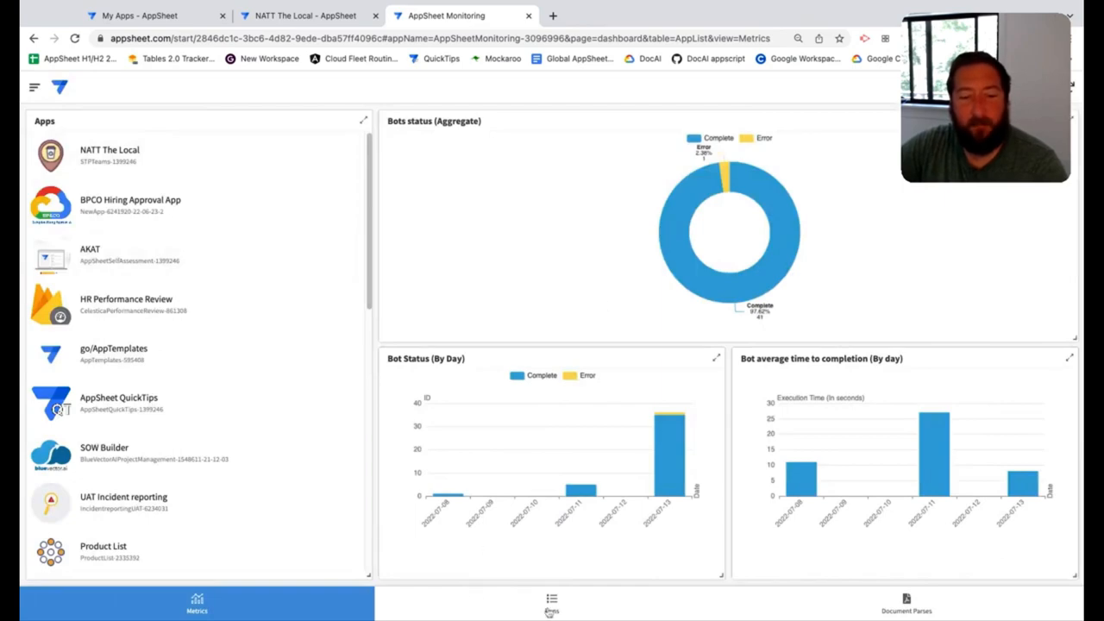
Return to the Runs dashboard and browse the Bots list with its Error run
click(551, 603)
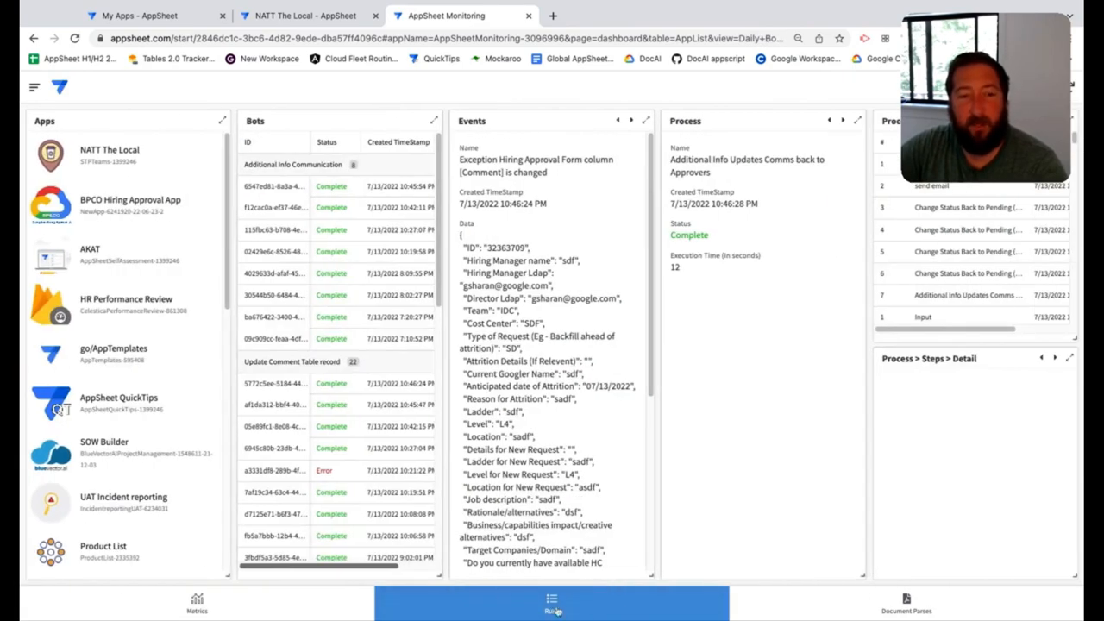
mouse_move(721, 414)
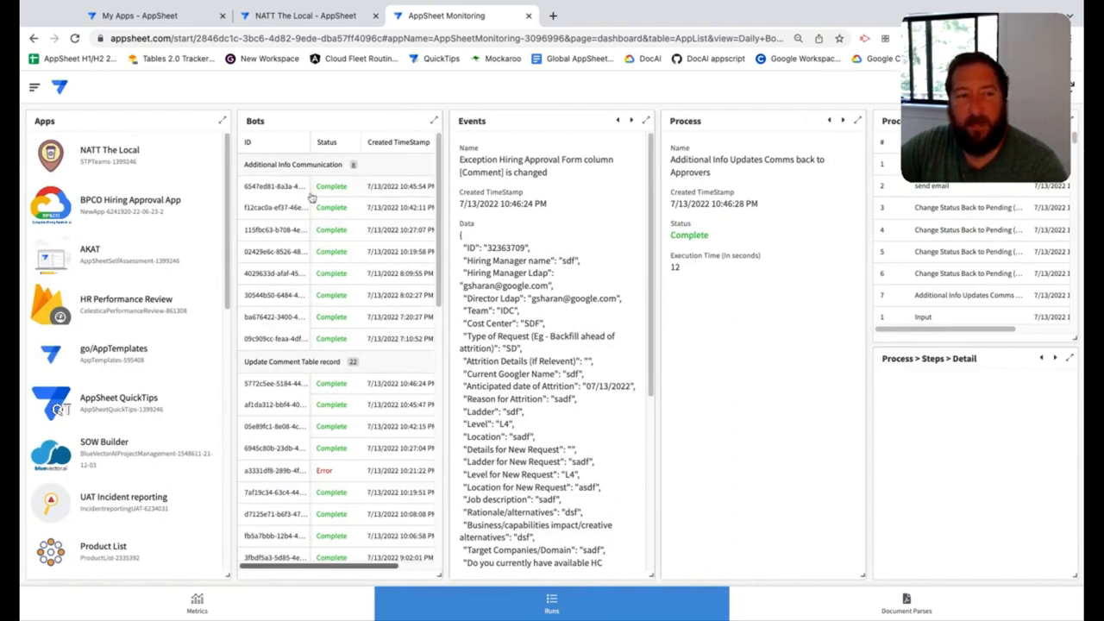
scroll(down, 3)
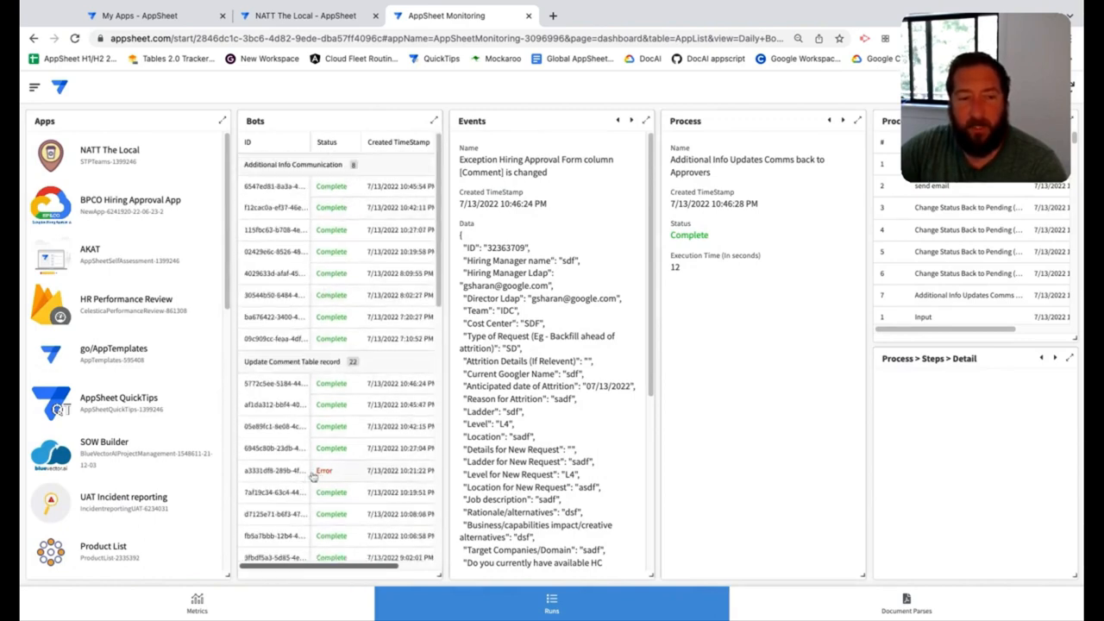
Inspect the errored bot run and the details of its Send Comms back to Approvers step
click(325, 469)
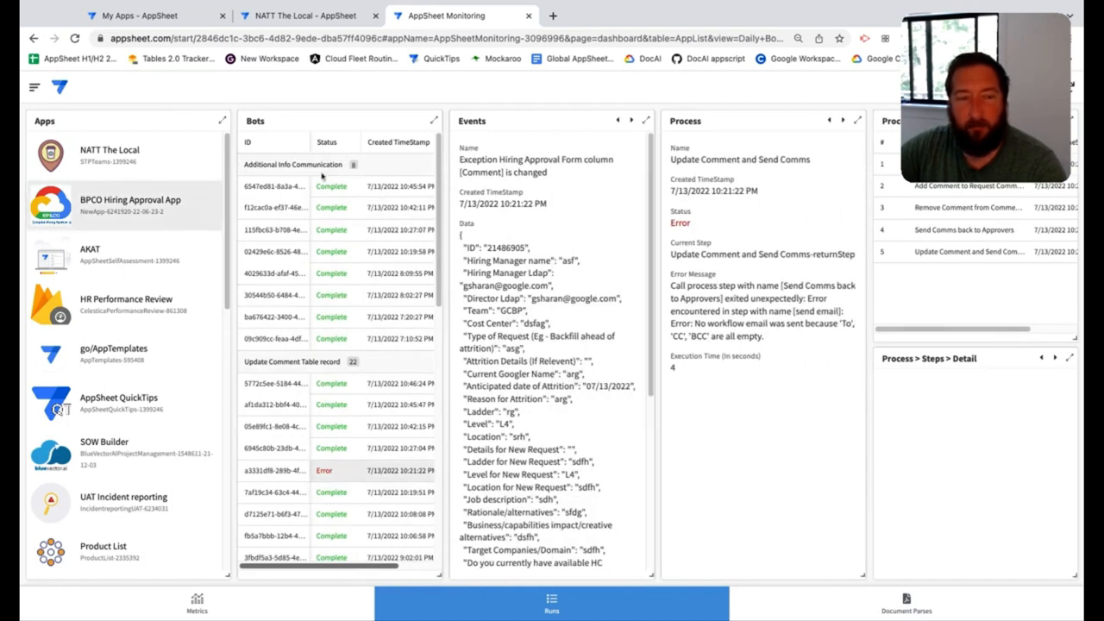
mouse_move(573, 232)
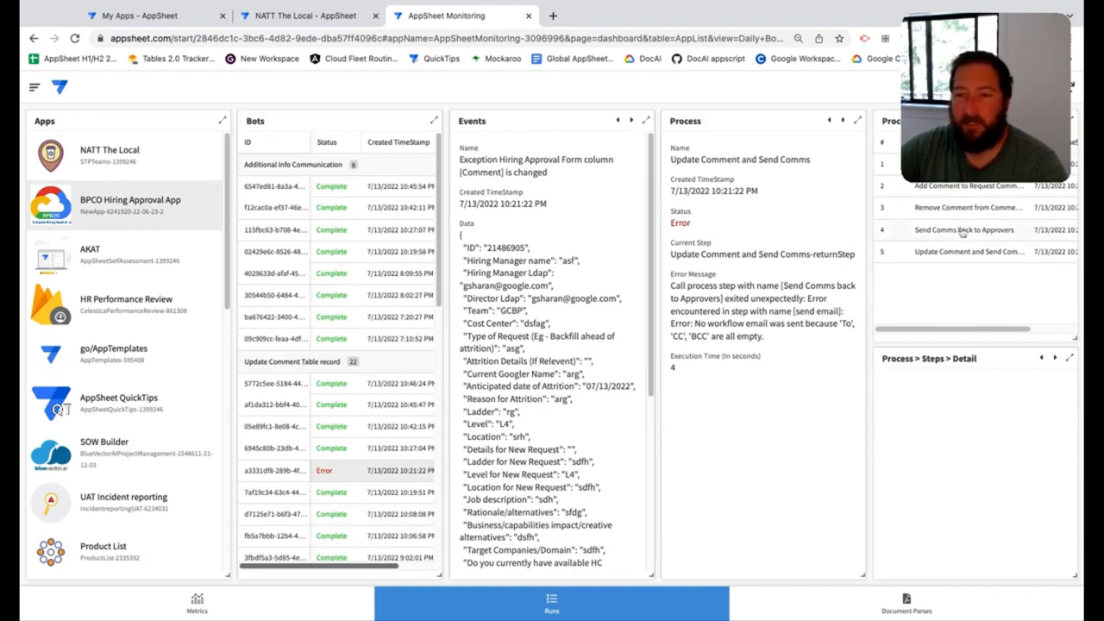
mouse_move(773, 473)
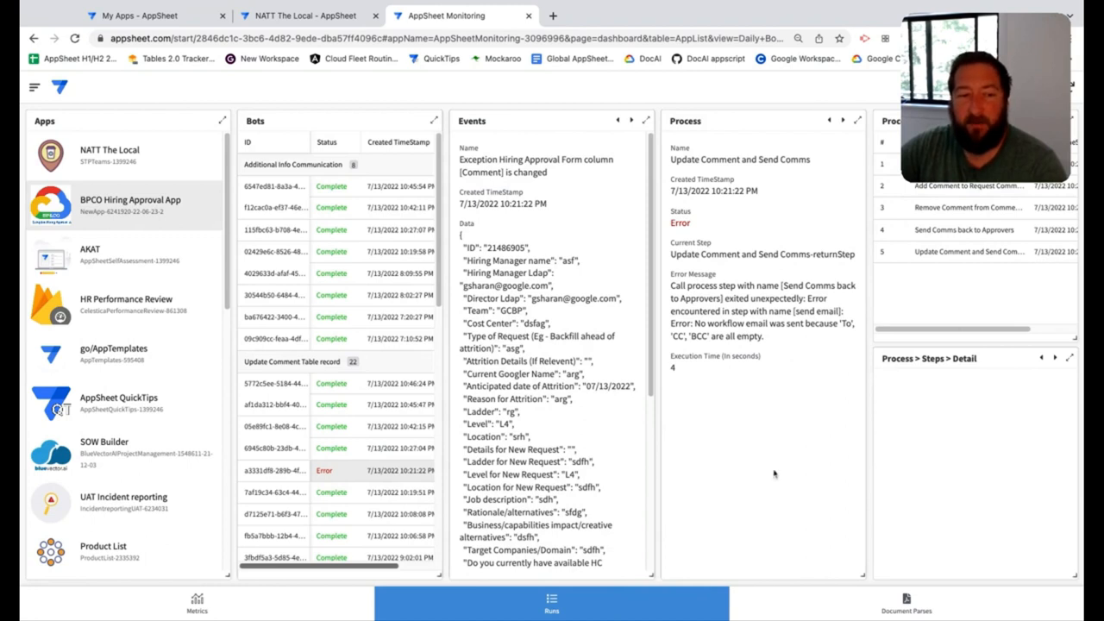
mouse_move(733, 379)
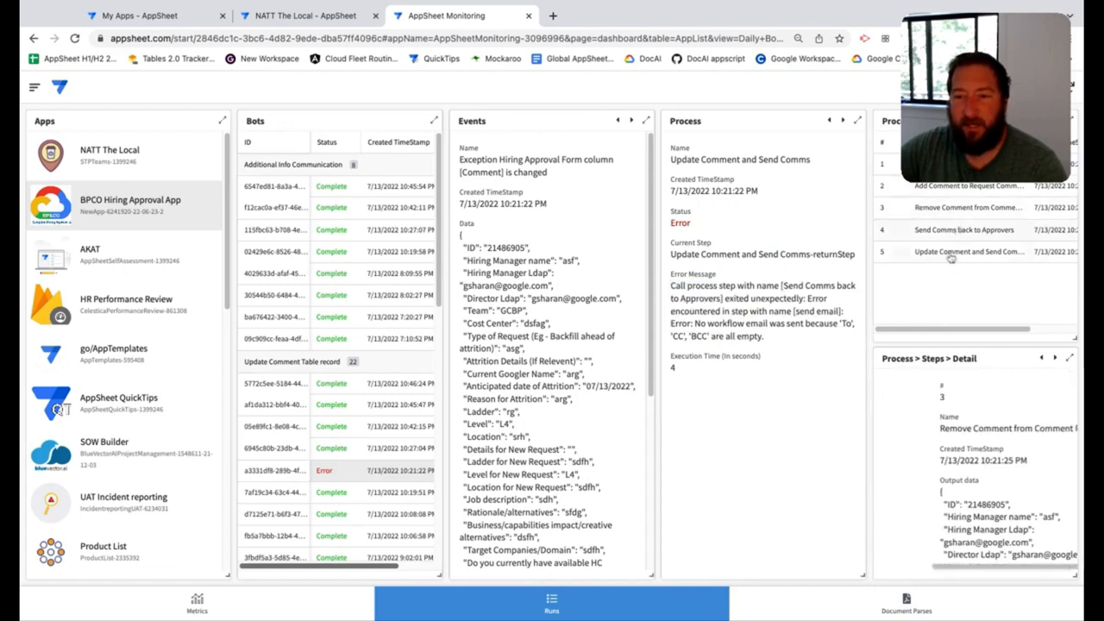
click(964, 230)
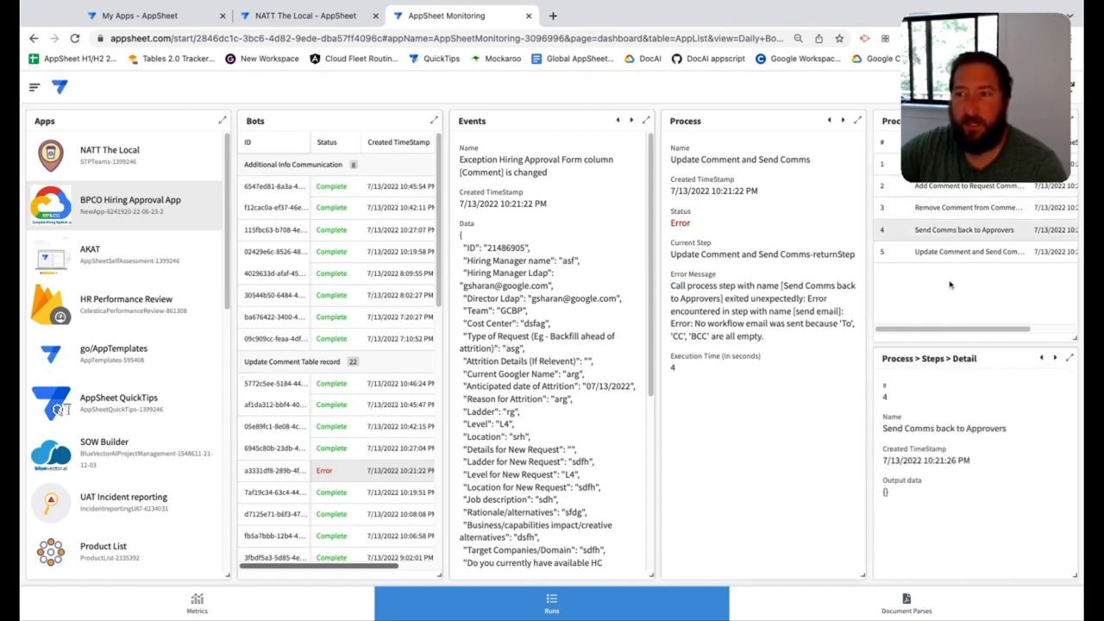